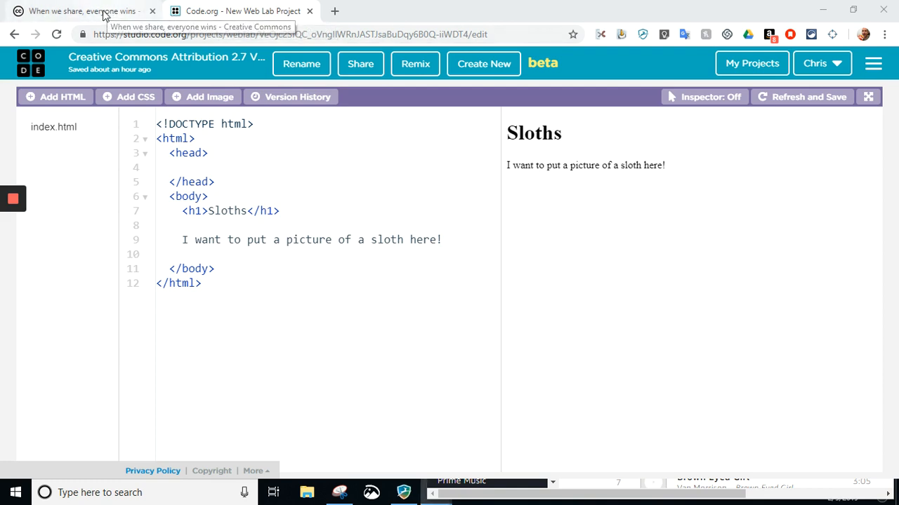
Switch from the Sloths Web Lab project to the creativecommons.org homepage tab.
left_click(78, 11)
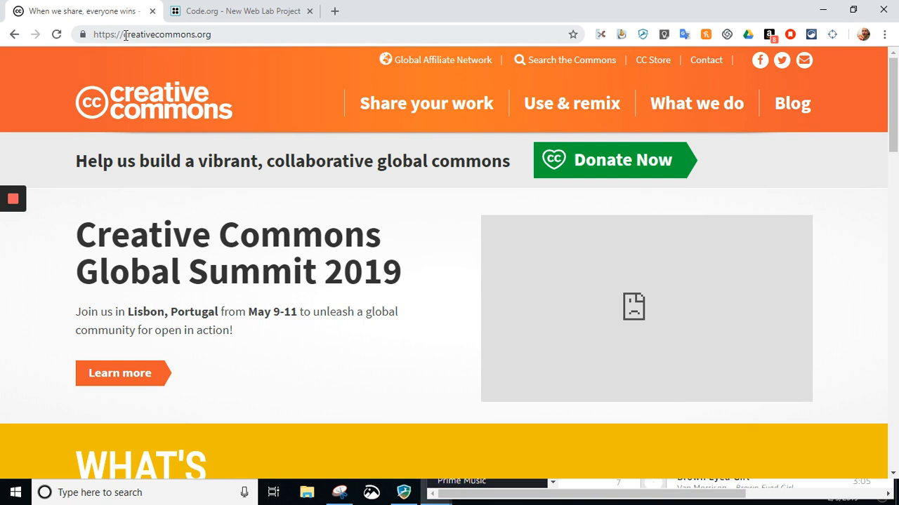
mouse_move(235, 53)
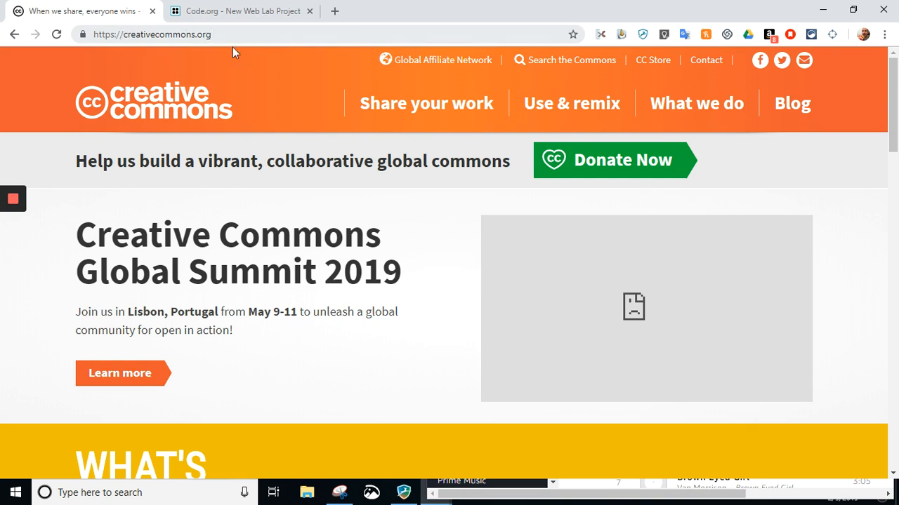
mouse_move(384, 208)
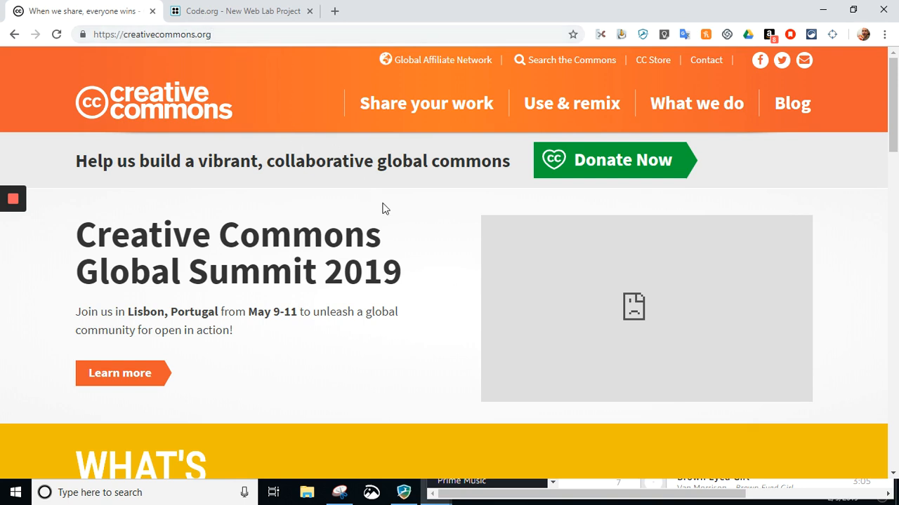
mouse_move(431, 211)
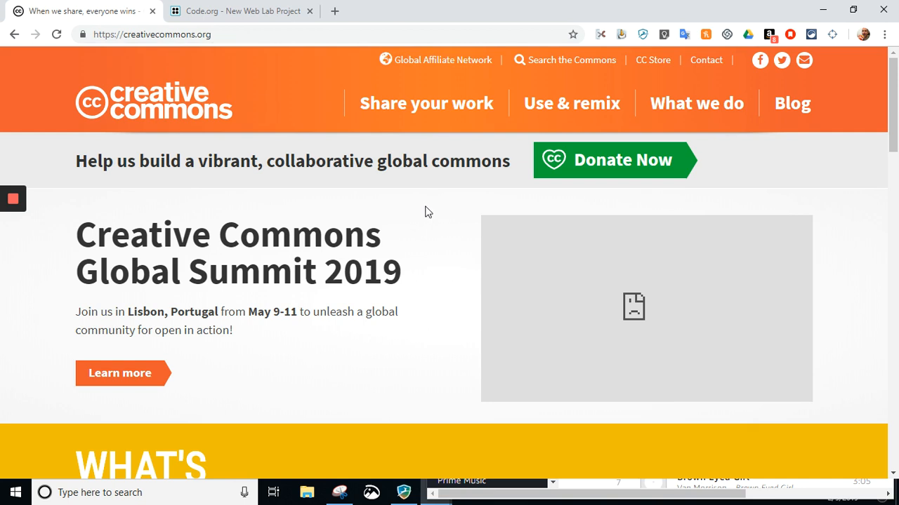
mouse_move(344, 200)
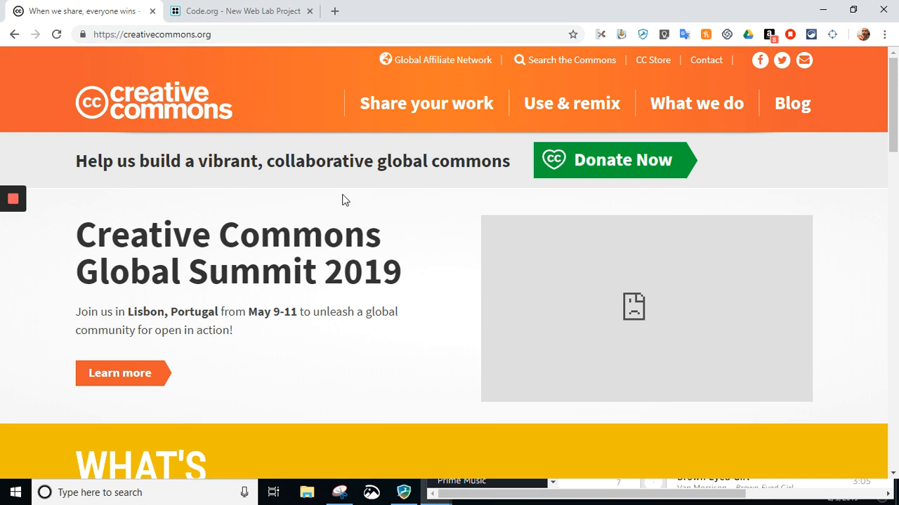
mouse_move(325, 198)
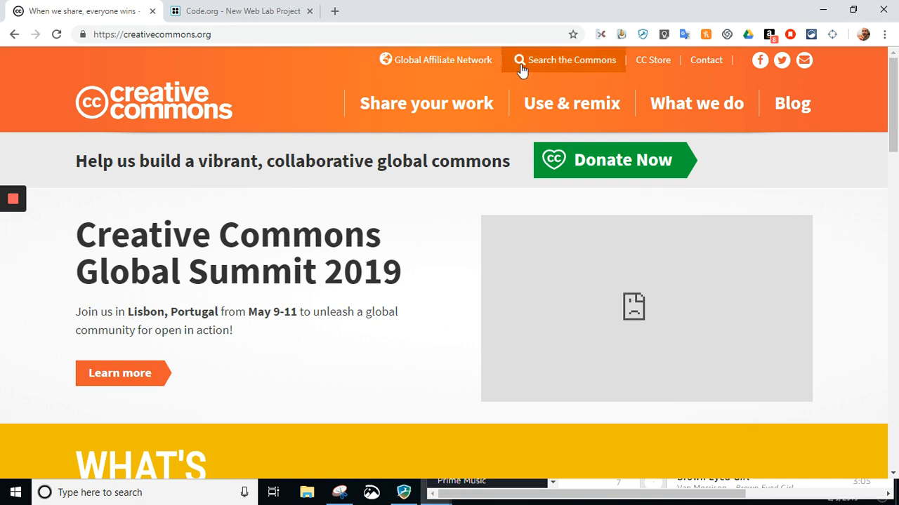
mouse_move(522, 76)
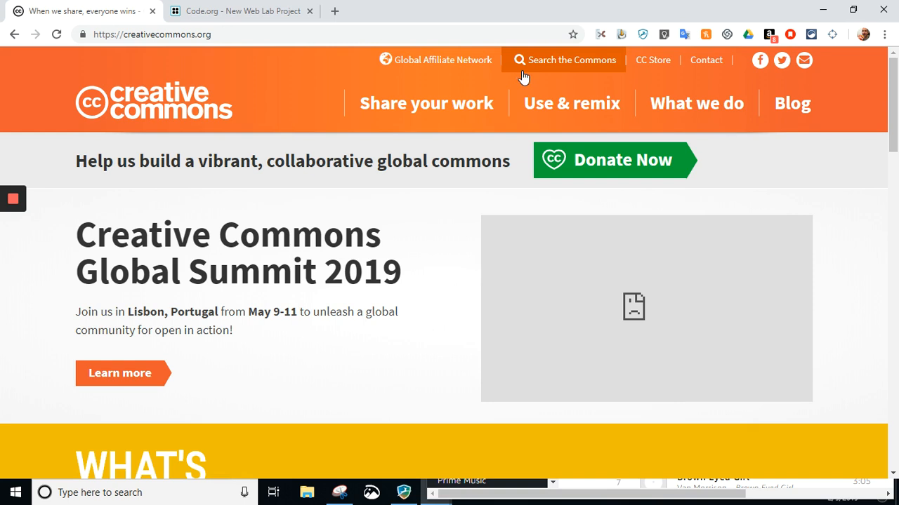
mouse_move(567, 67)
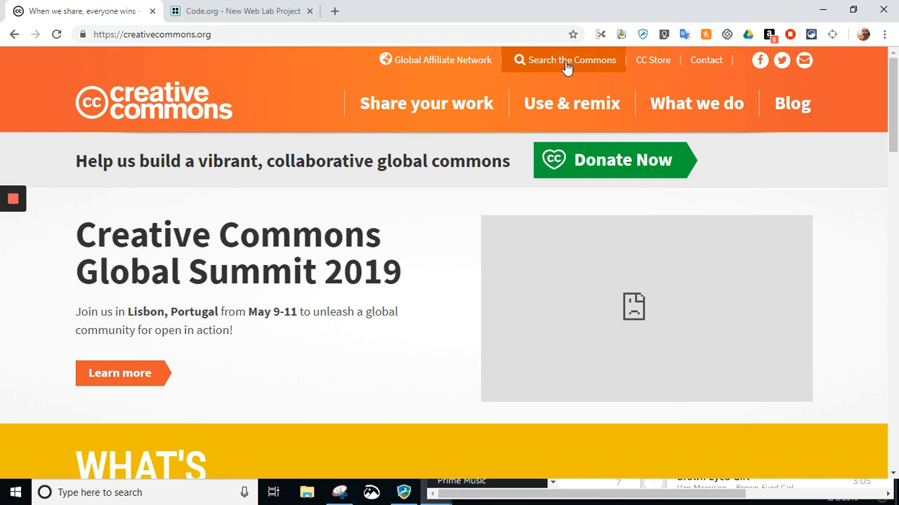
mouse_move(567, 63)
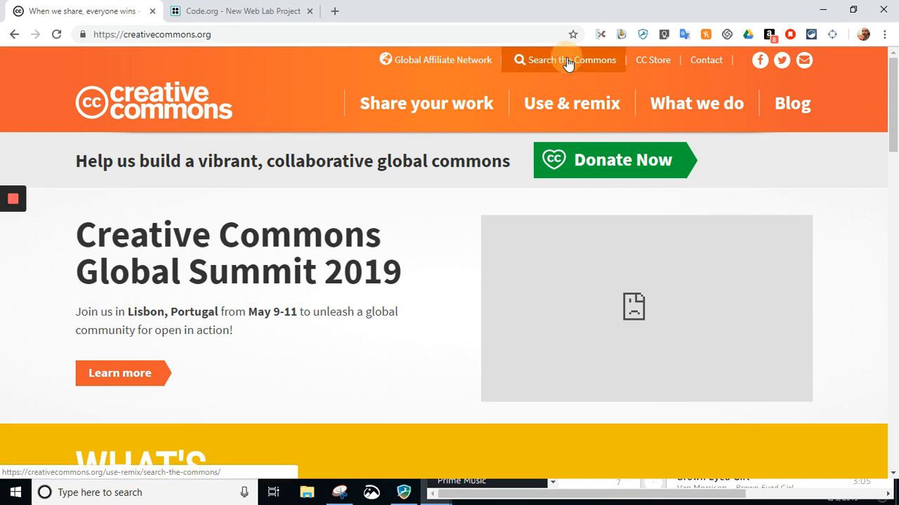
Open Search the Commons and switch to the new CC Search beta.
left_click(569, 60)
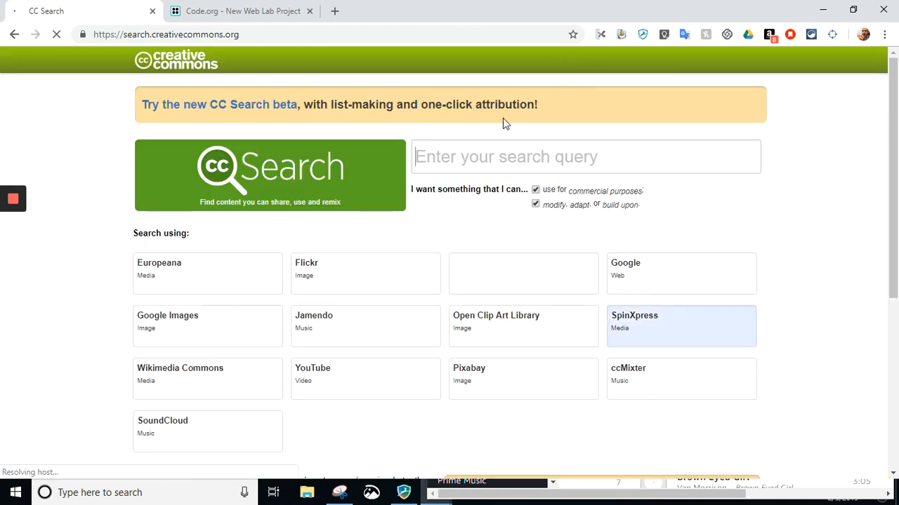
left_click(585, 156)
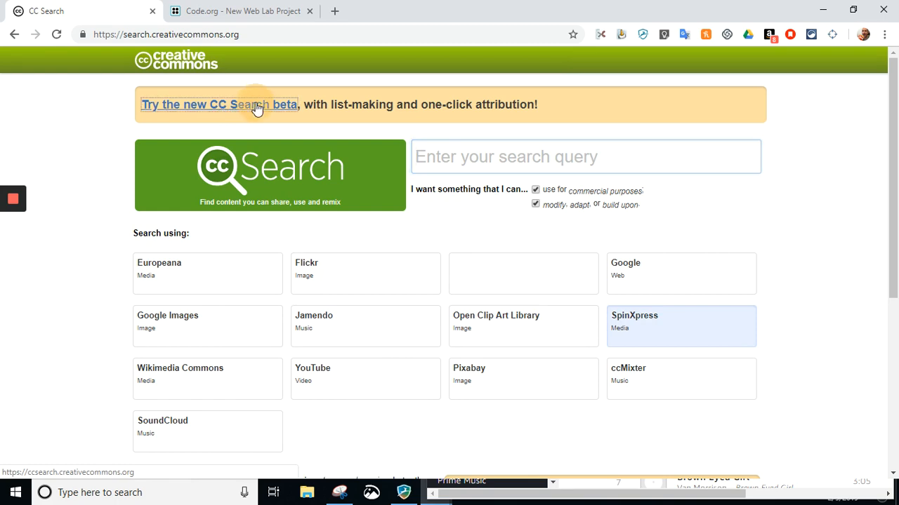
left_click(219, 104)
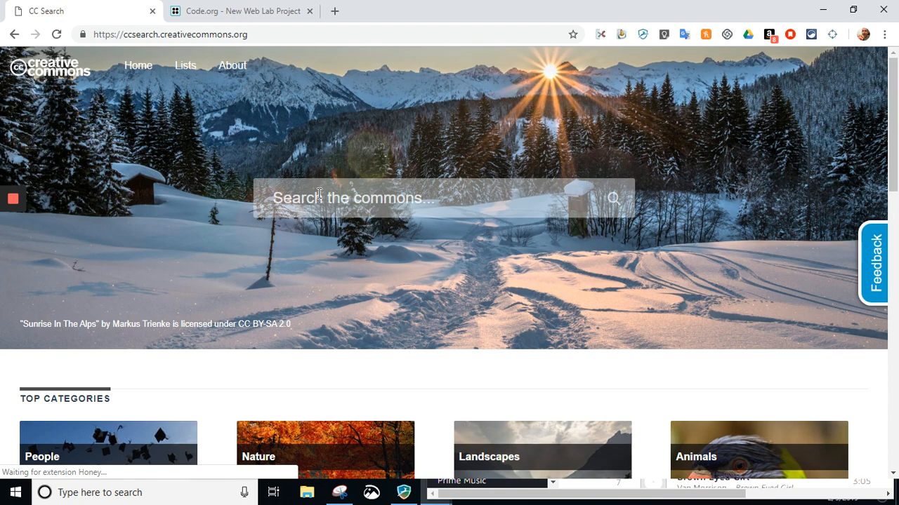
Search CC Search for 'sloth' and scroll through the photo results.
left_click(612, 198)
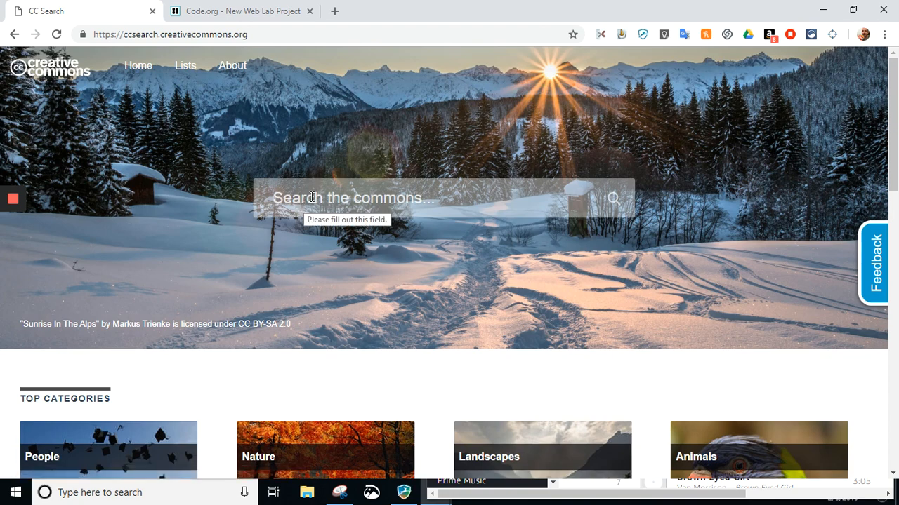
type("slo")
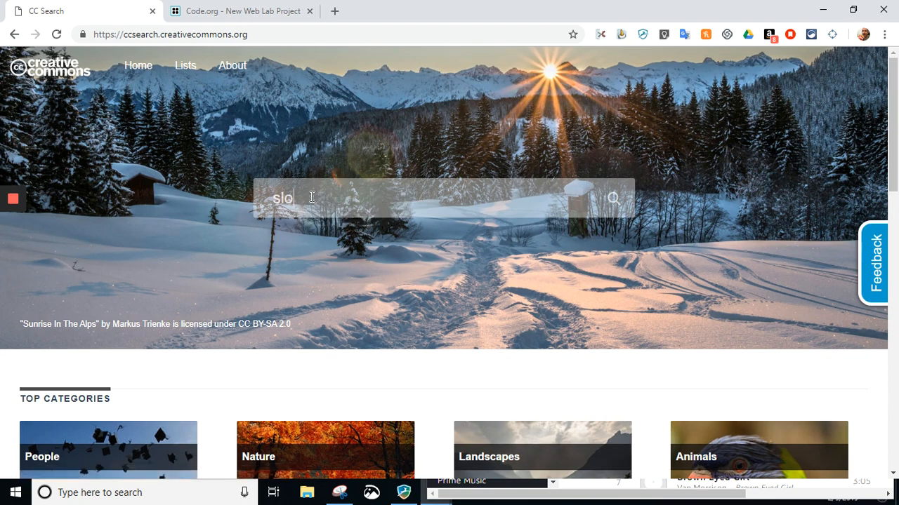
key("enter")
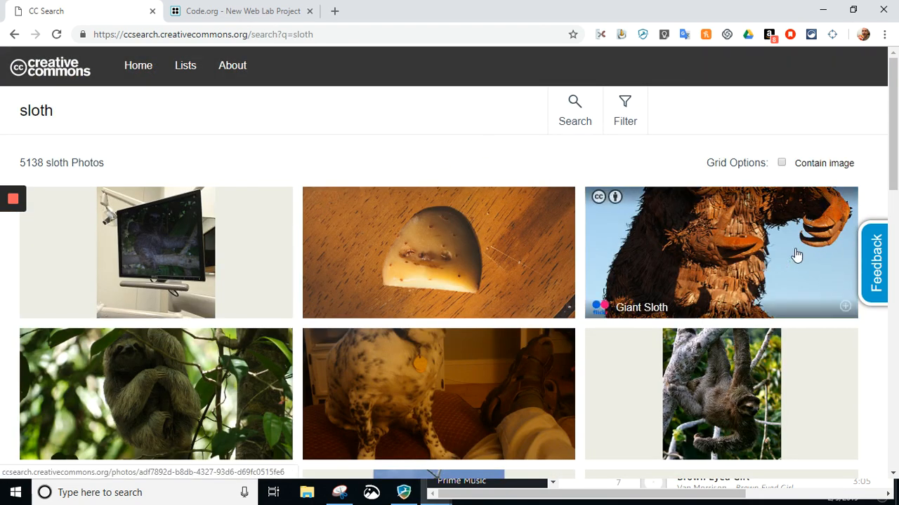
scroll("down", 3)
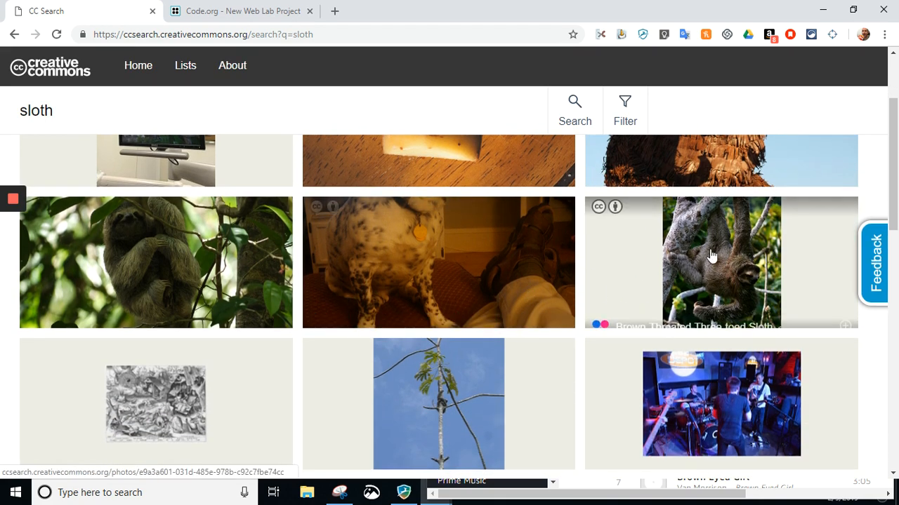
mouse_move(712, 265)
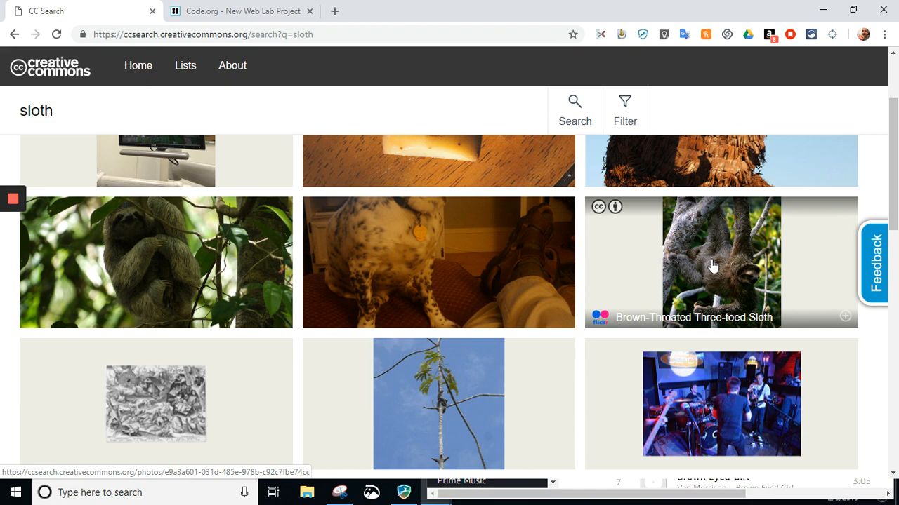
Copy the CC BY 2.0 Brown-Throated Three-toed Sloth photo's attribution as HTML.
left_click(720, 262)
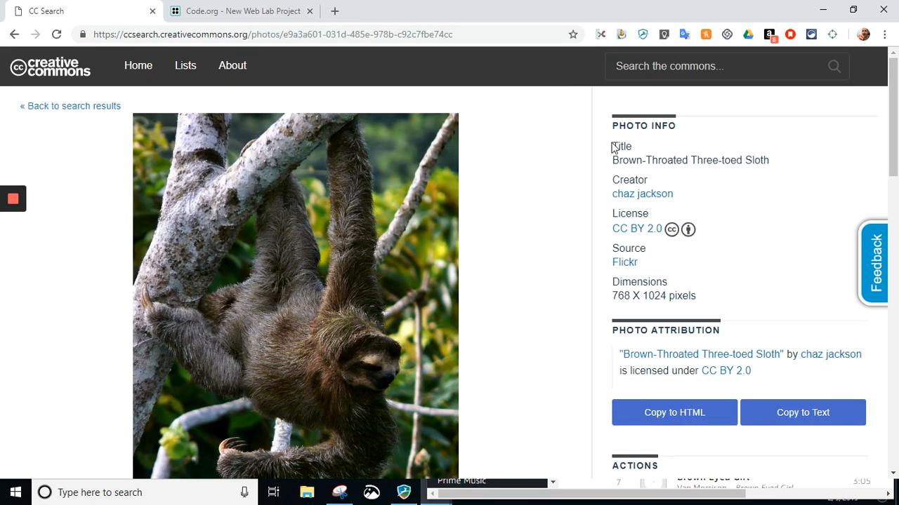
mouse_move(688, 230)
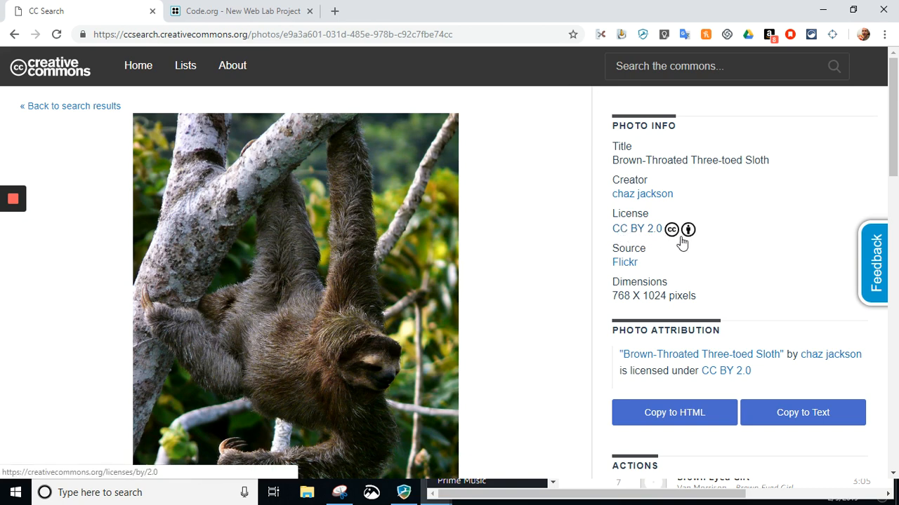
mouse_move(656, 237)
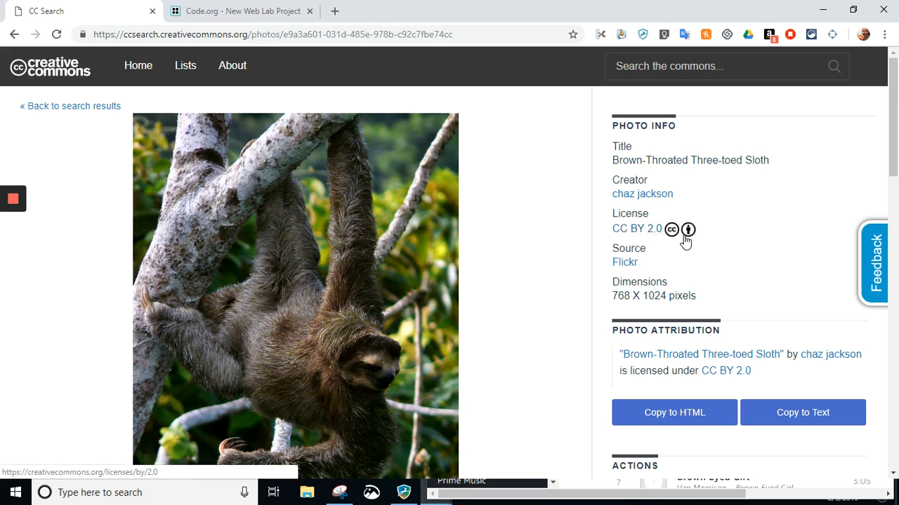
mouse_move(533, 304)
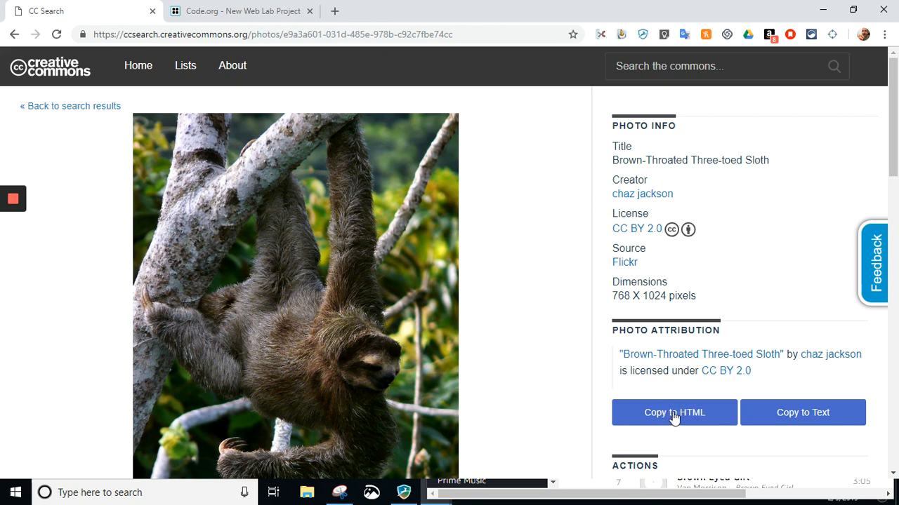
mouse_move(682, 418)
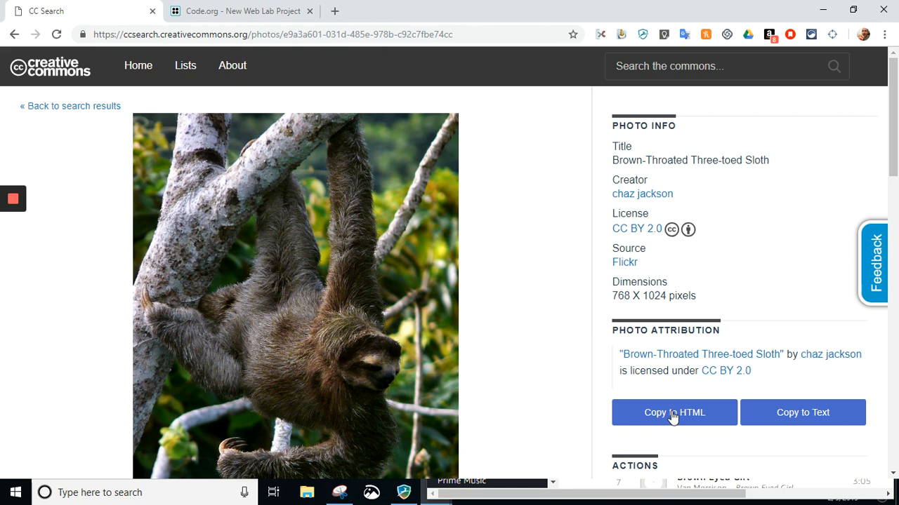
mouse_move(658, 407)
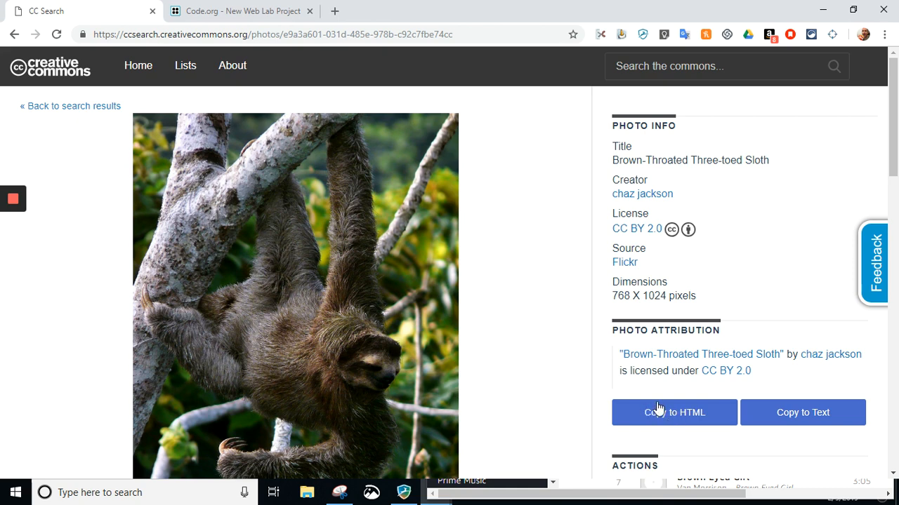
mouse_move(671, 416)
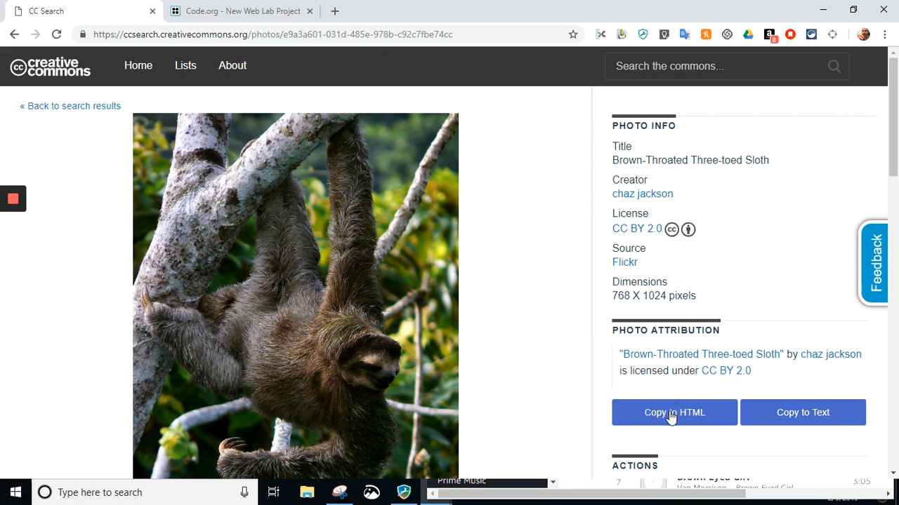
left_click(673, 413)
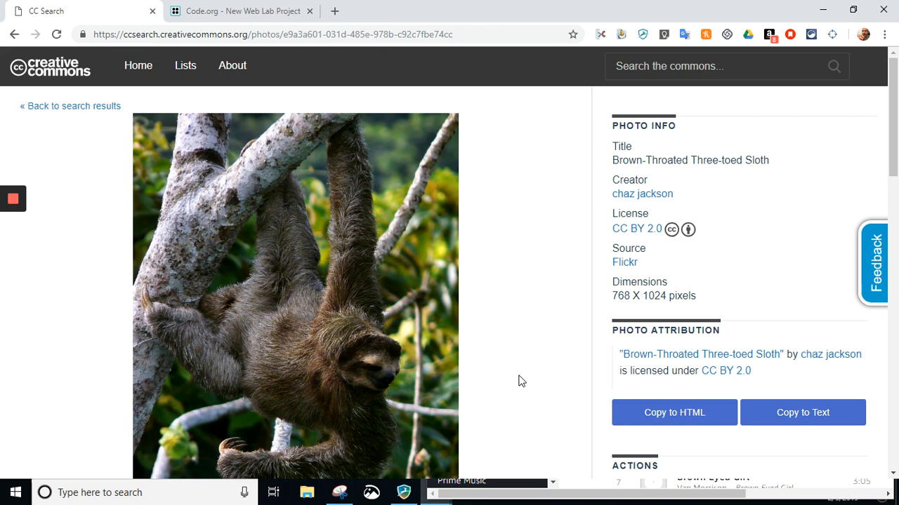
mouse_move(334, 354)
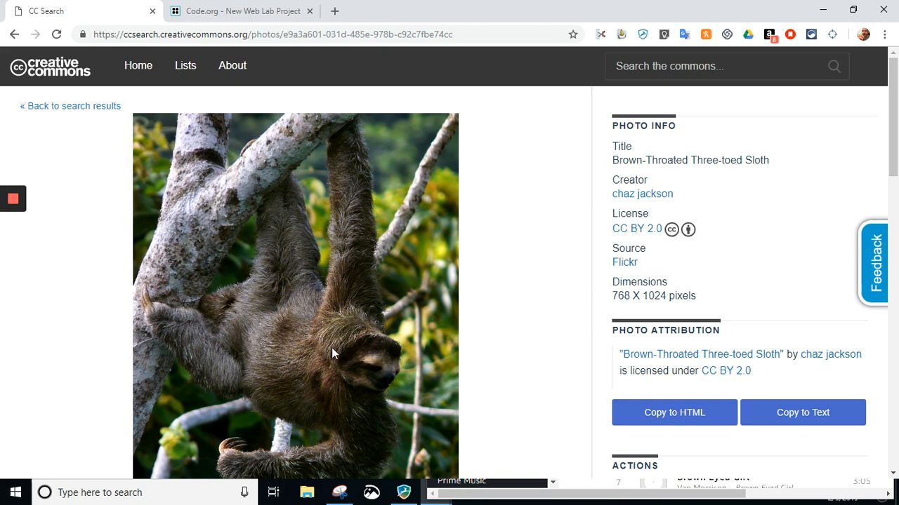
mouse_move(298, 291)
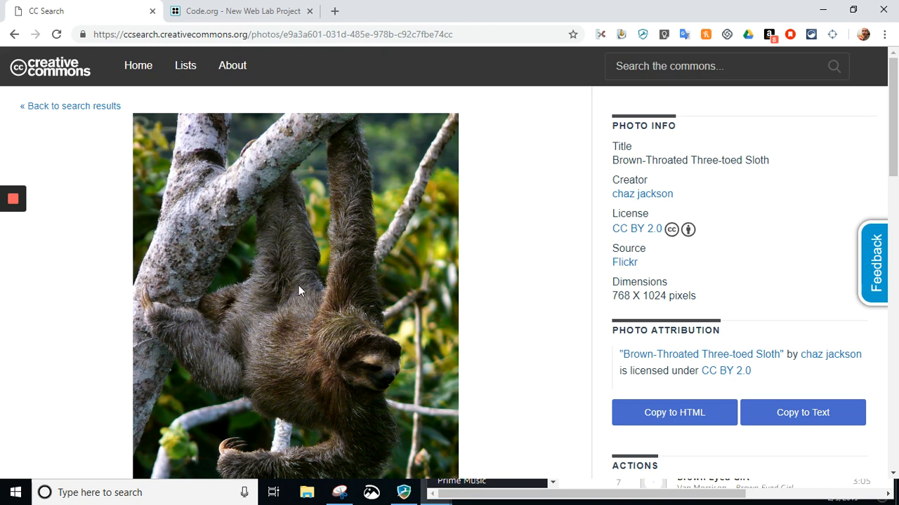
mouse_move(289, 293)
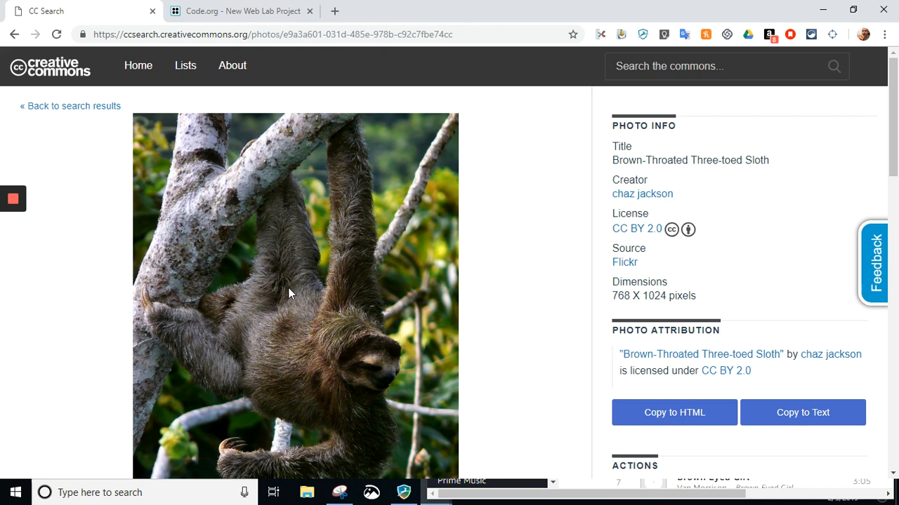
Save the sloth photo to Downloads as a JPEG named 'sloth'.
right_click(287, 294)
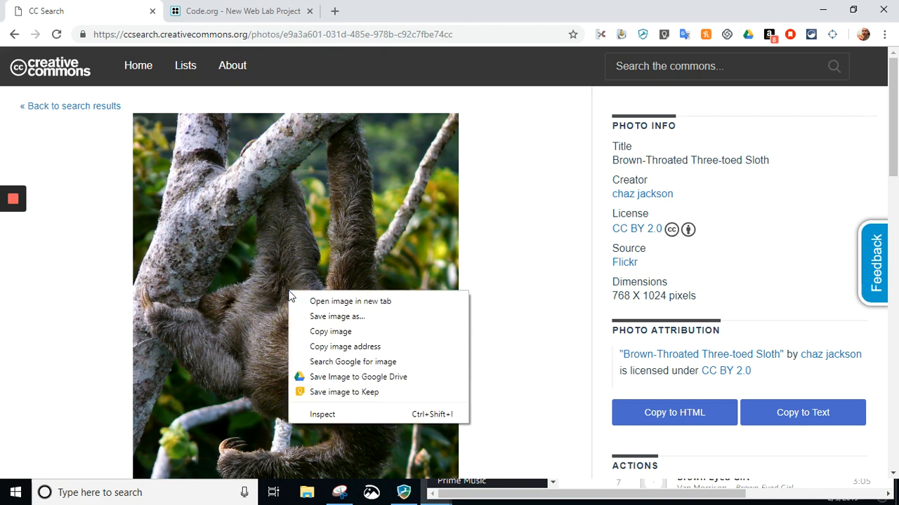
mouse_move(337, 316)
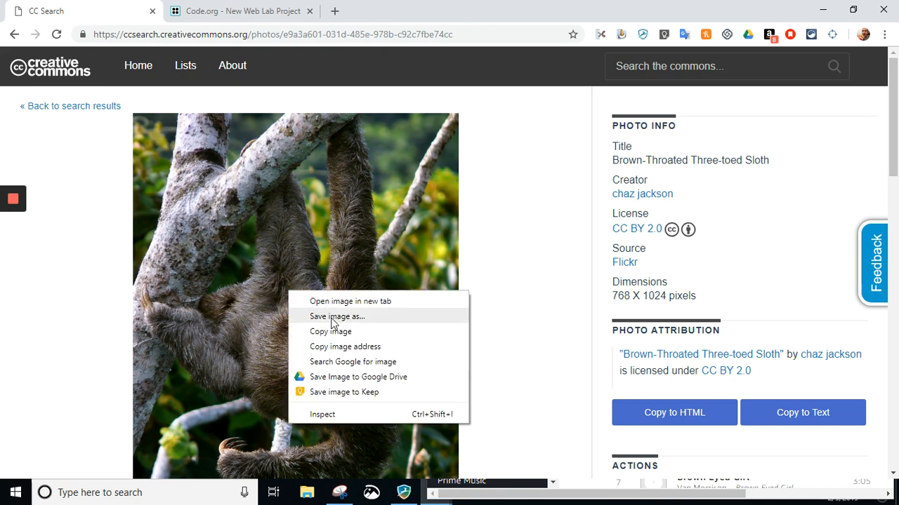
mouse_move(356, 321)
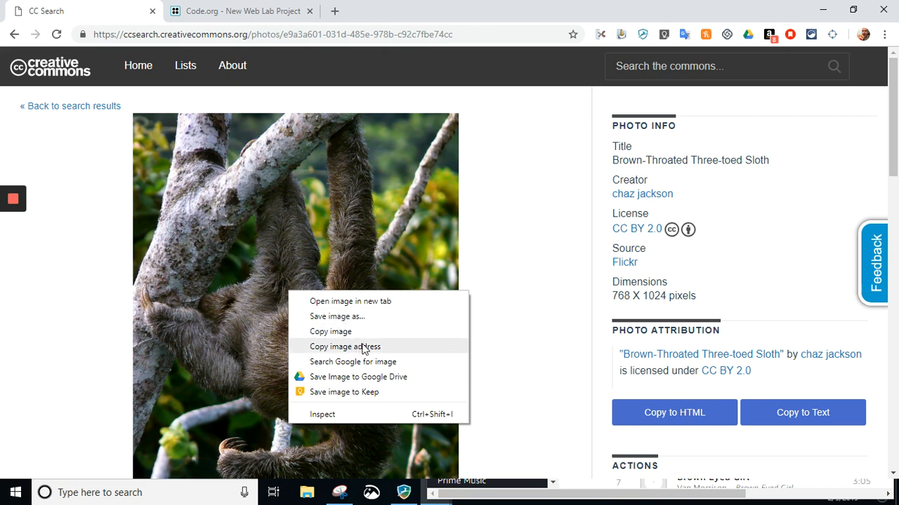
mouse_move(338, 316)
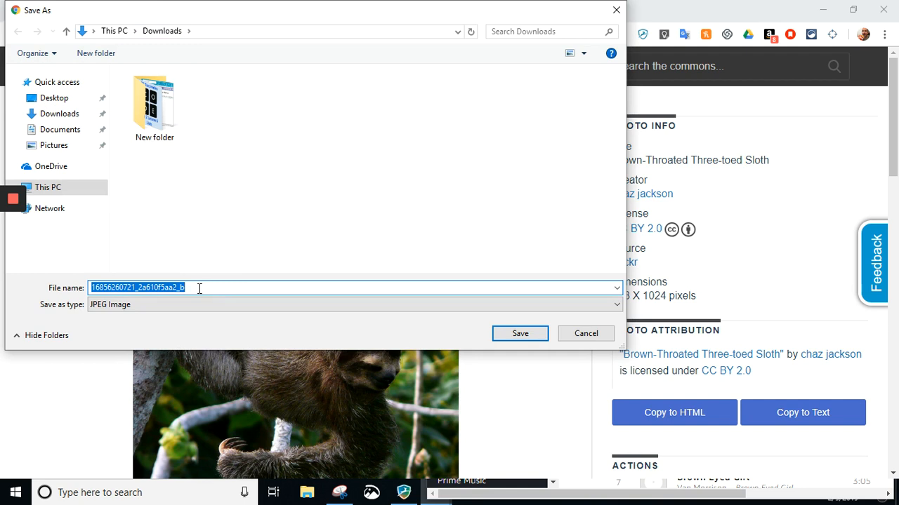
type("sloth")
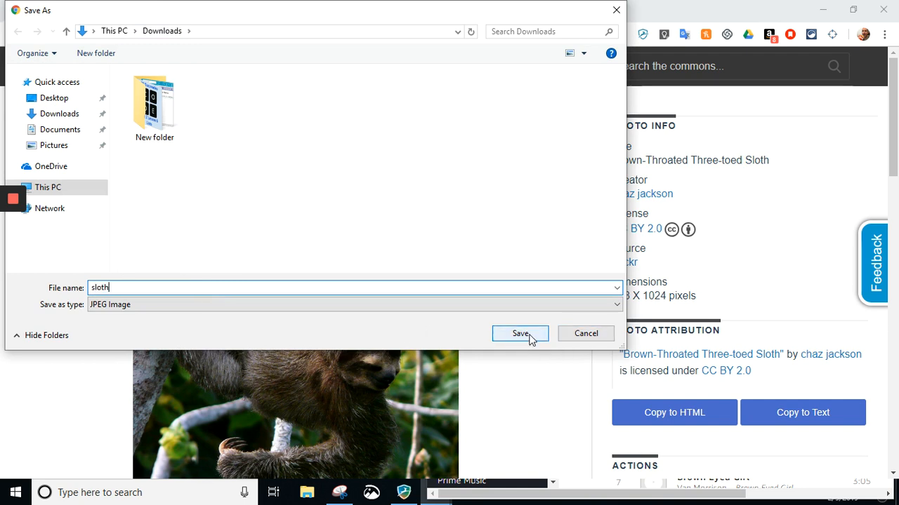
left_click(519, 334)
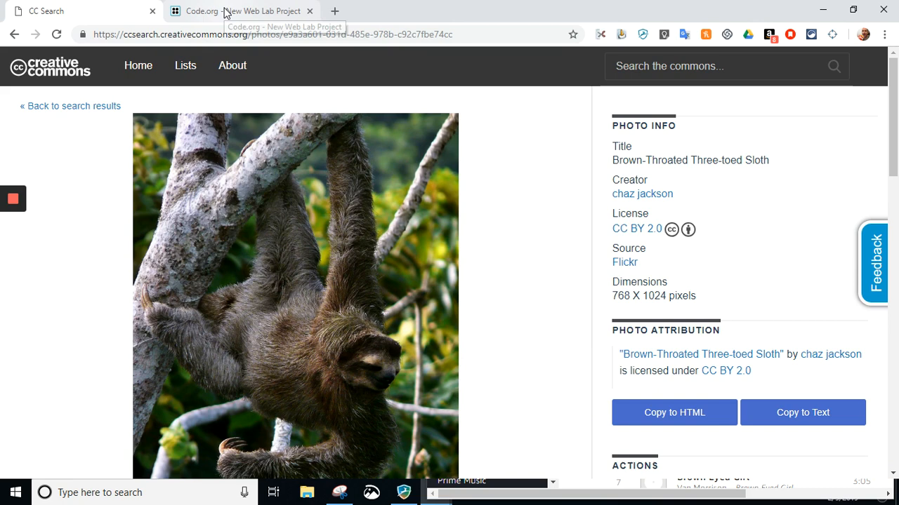
Return to the Sloths Web Lab project and start uploading an image asset.
left_click(239, 11)
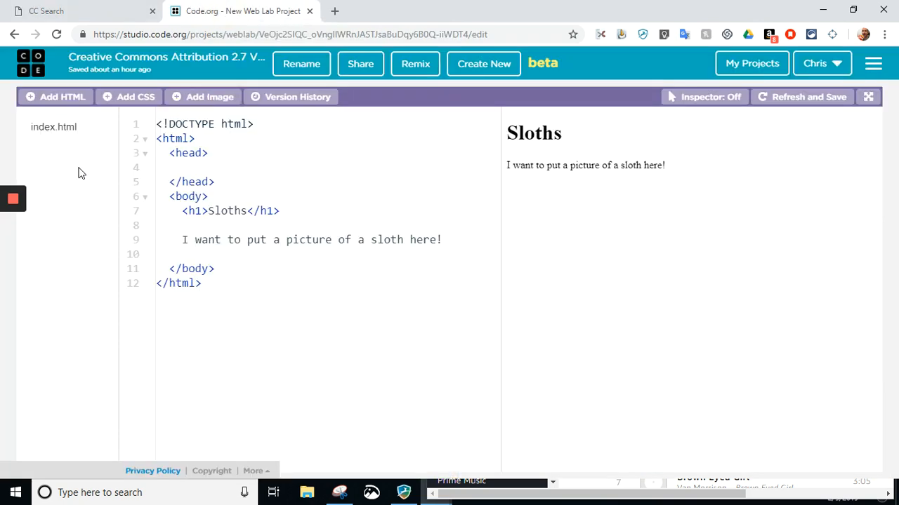
mouse_move(203, 97)
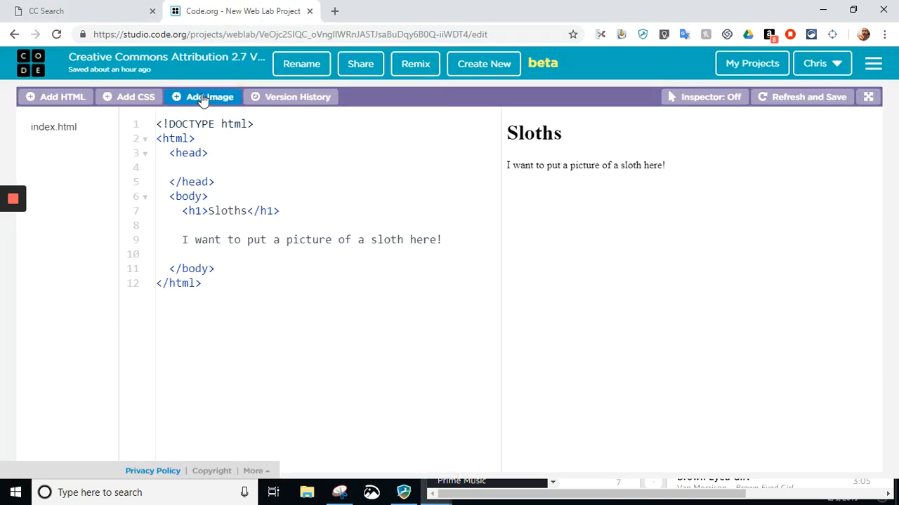
left_click(202, 96)
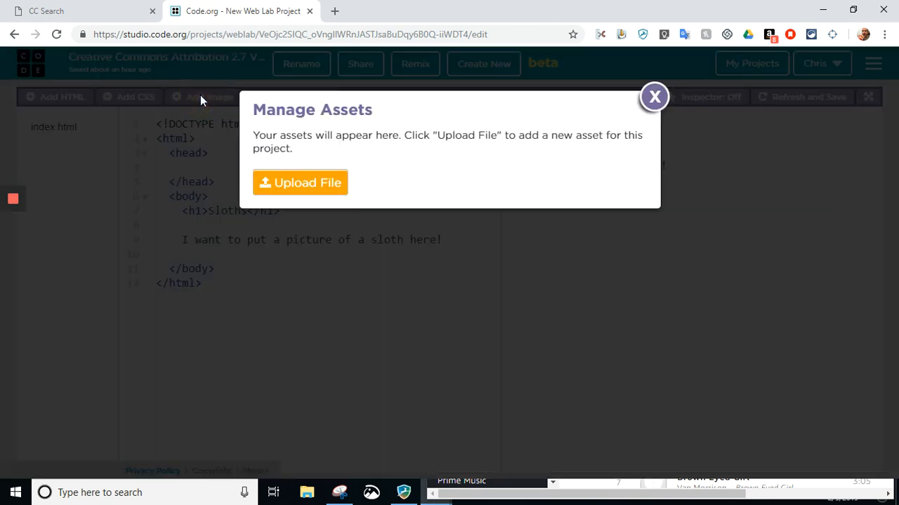
mouse_move(300, 183)
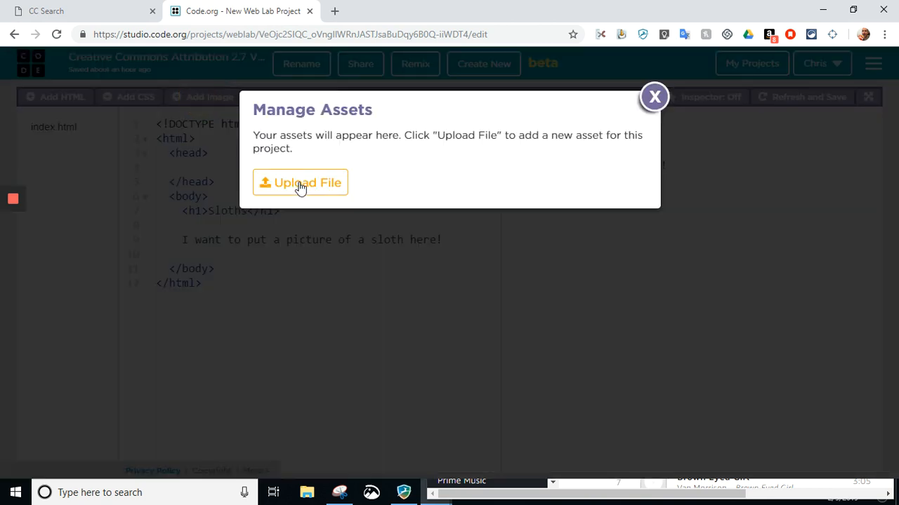
left_click(300, 183)
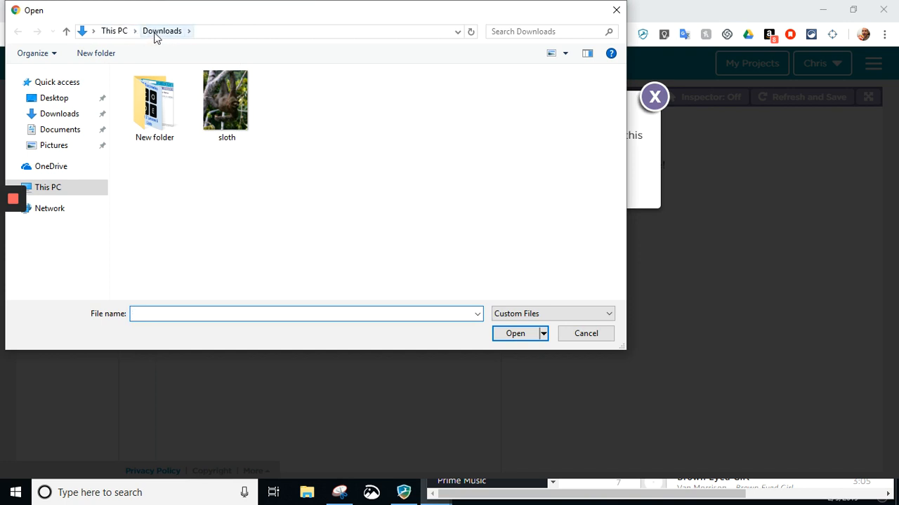
Upload sloth.jpg from Downloads as a project asset and close Manage Assets.
left_click(226, 102)
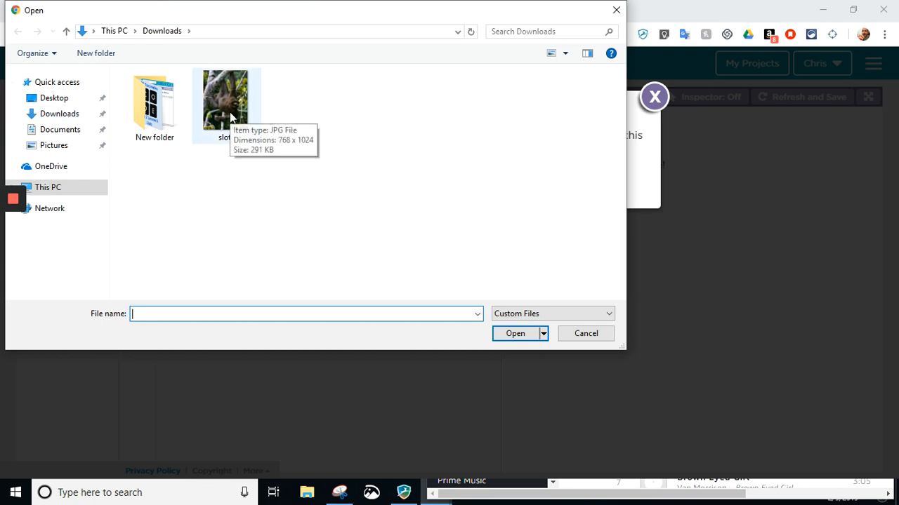
left_click(226, 102)
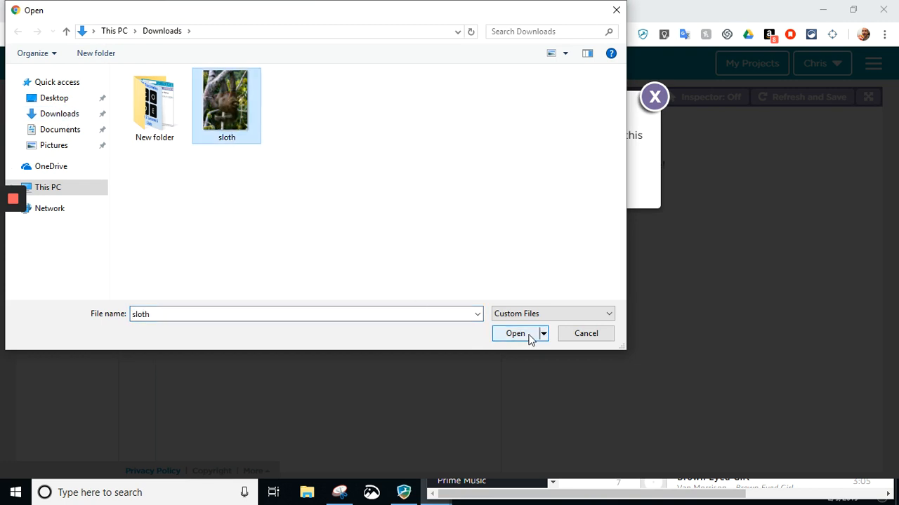
left_click(515, 333)
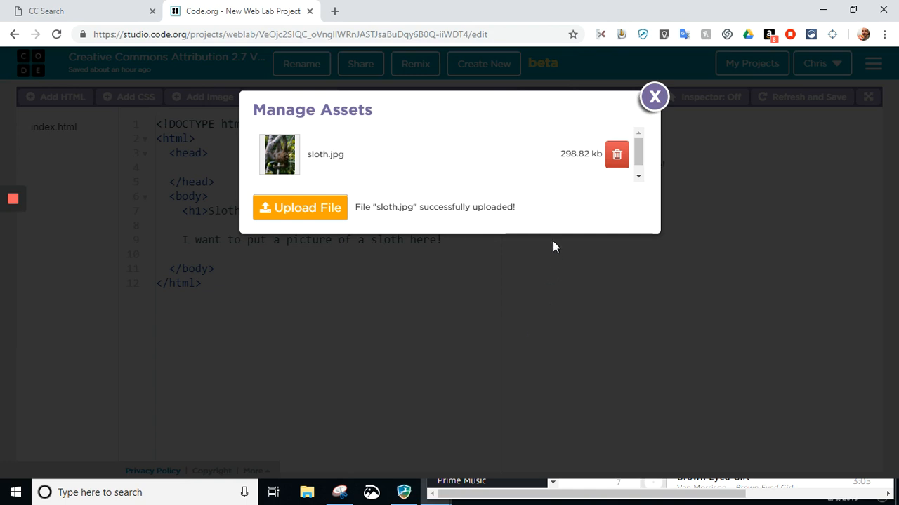
mouse_move(509, 220)
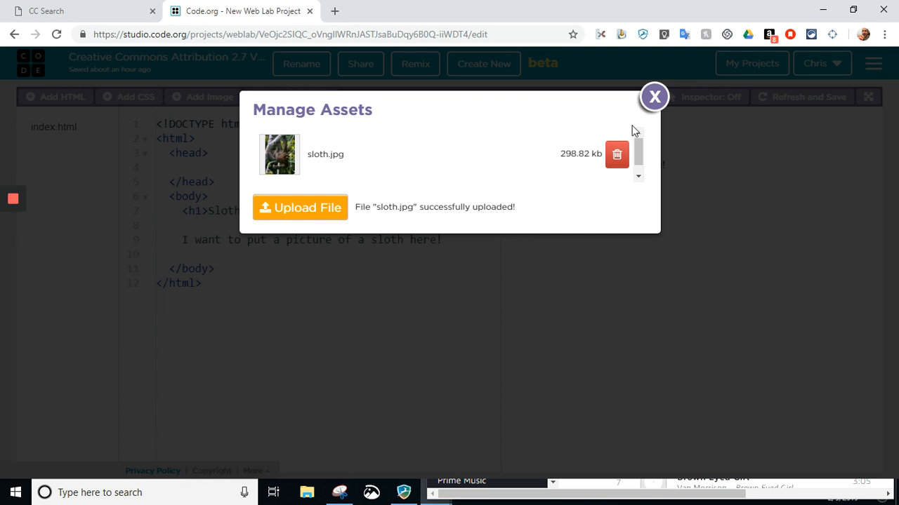
left_click(654, 96)
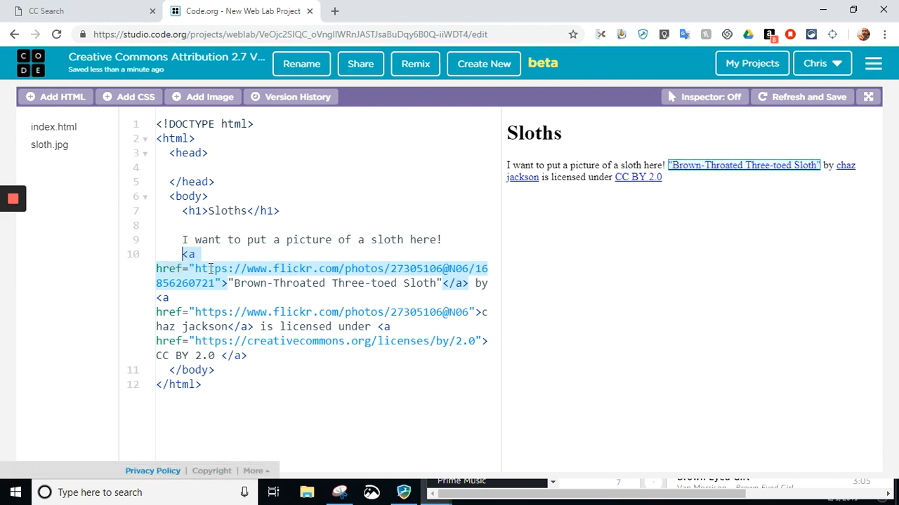
Insert a <br line break and the copied attribution on line 10 of index.html.
type("<br>")
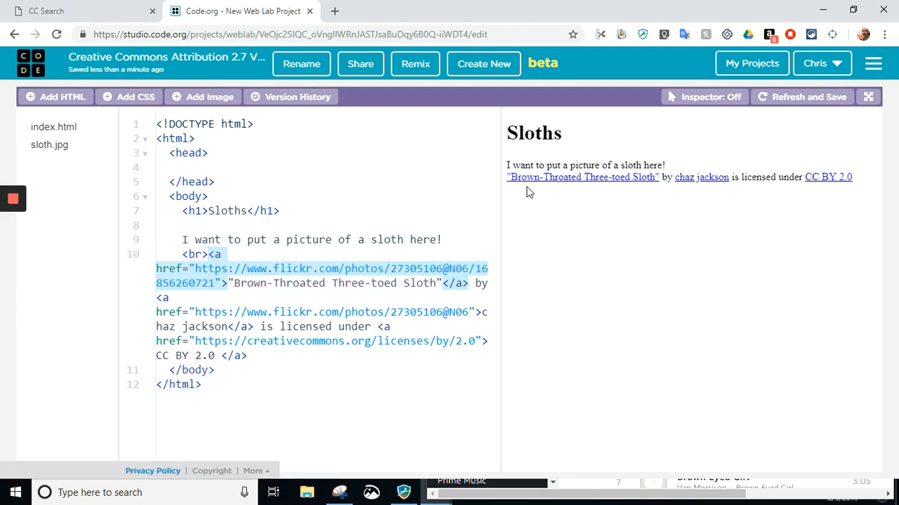
mouse_move(555, 177)
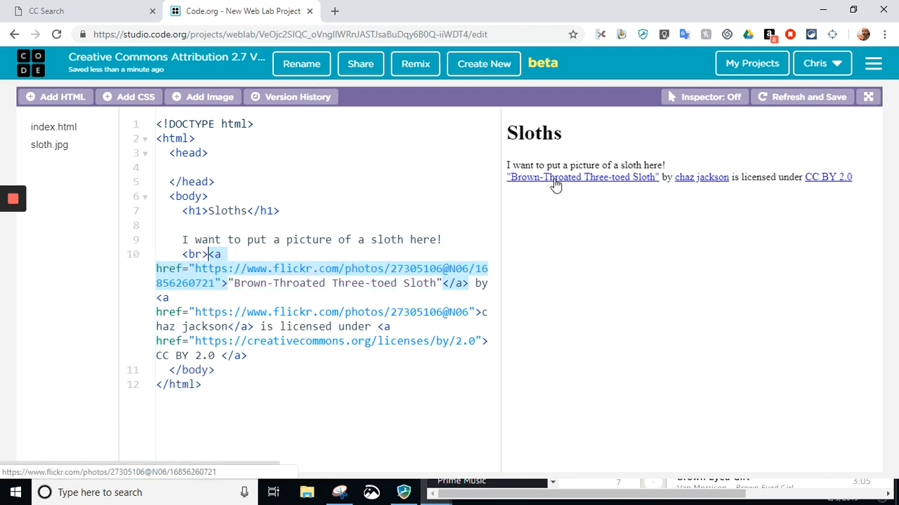
mouse_move(625, 181)
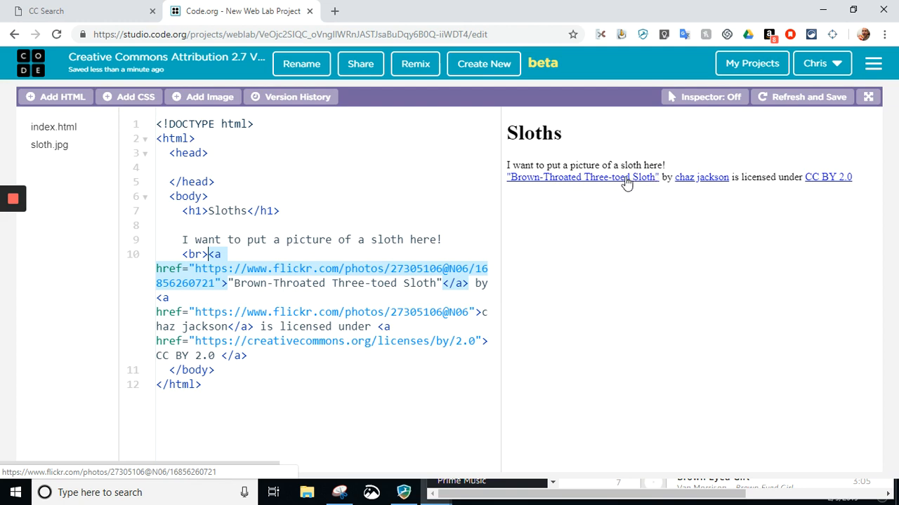
mouse_move(763, 182)
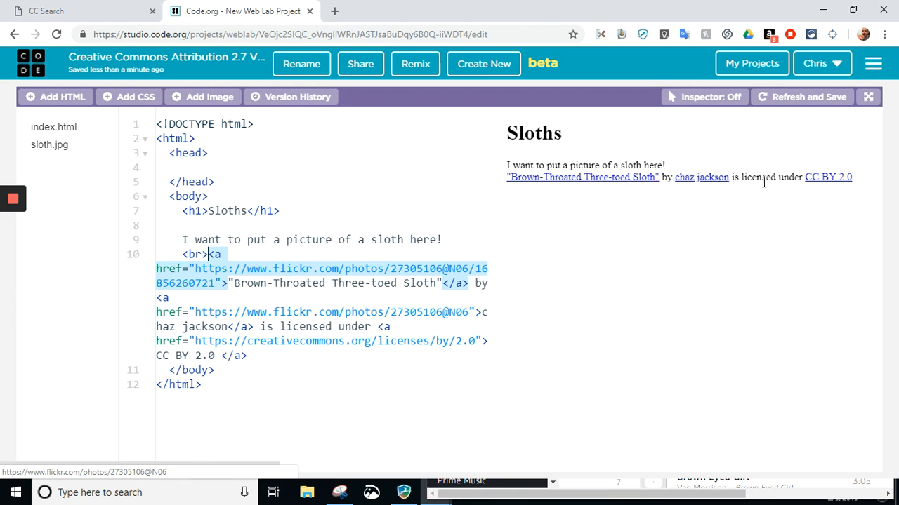
mouse_move(855, 181)
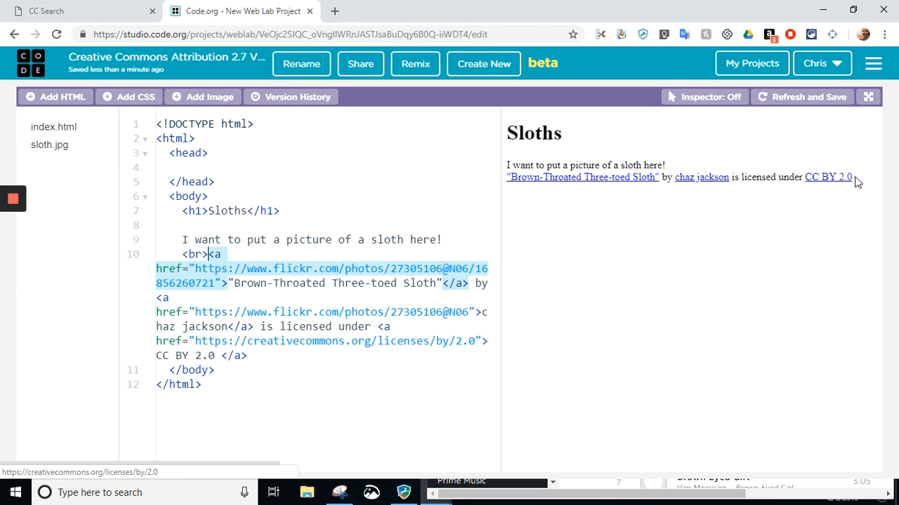
mouse_move(829, 177)
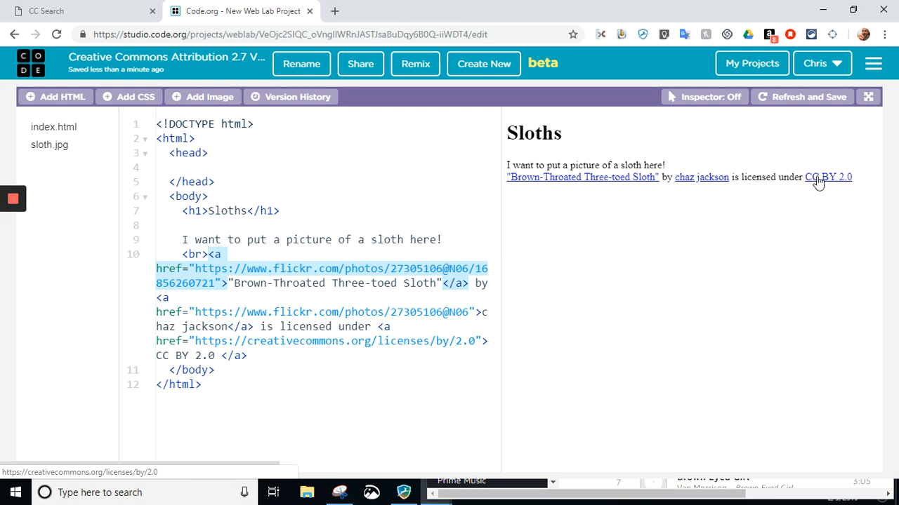
mouse_move(701, 177)
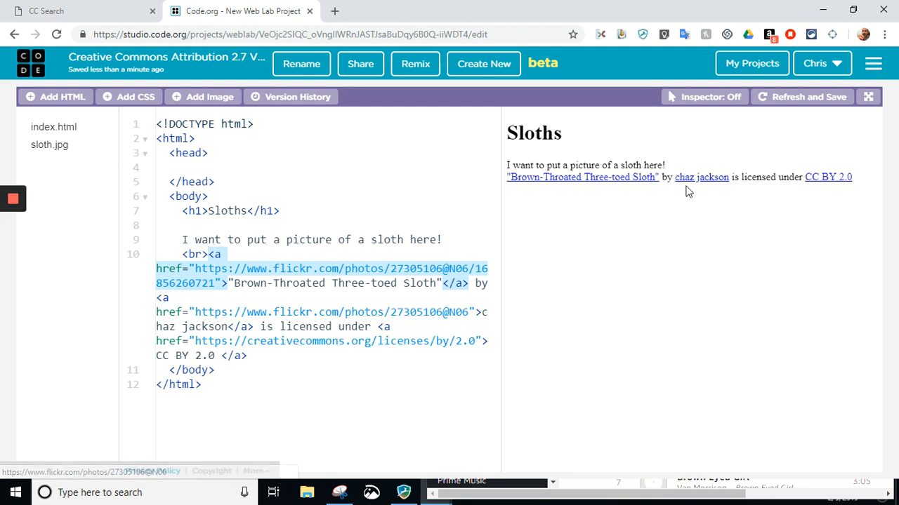
mouse_move(577, 177)
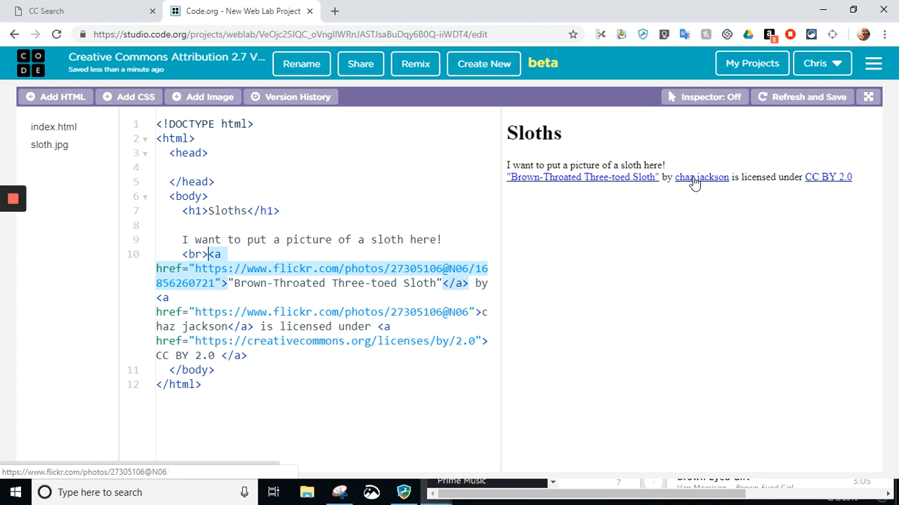
mouse_move(814, 177)
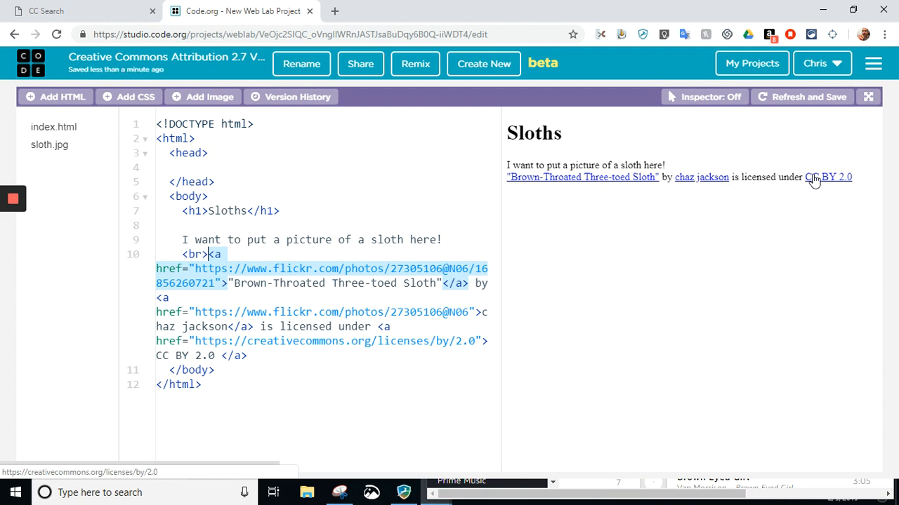
mouse_move(572, 177)
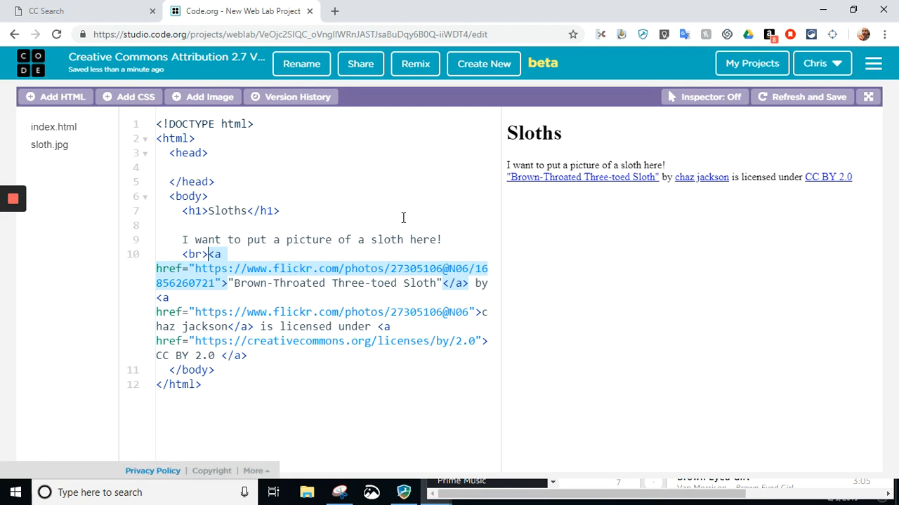
mouse_move(250, 232)
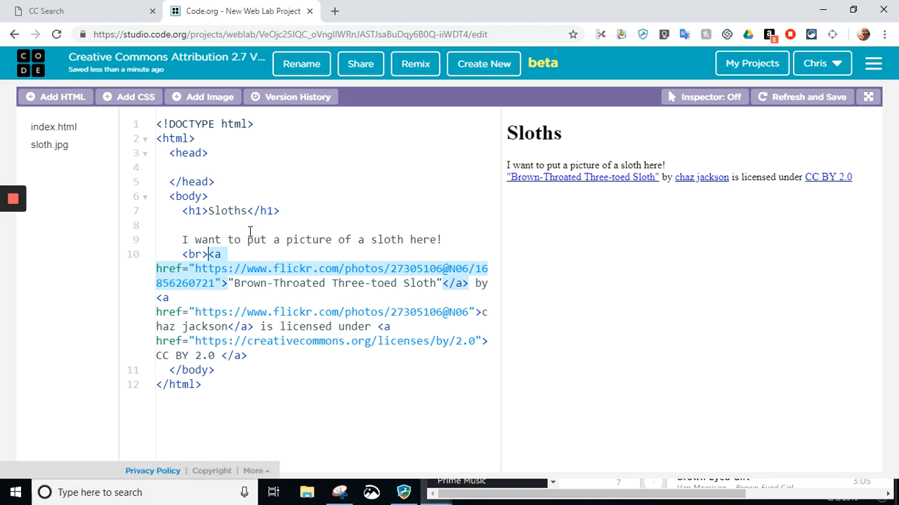